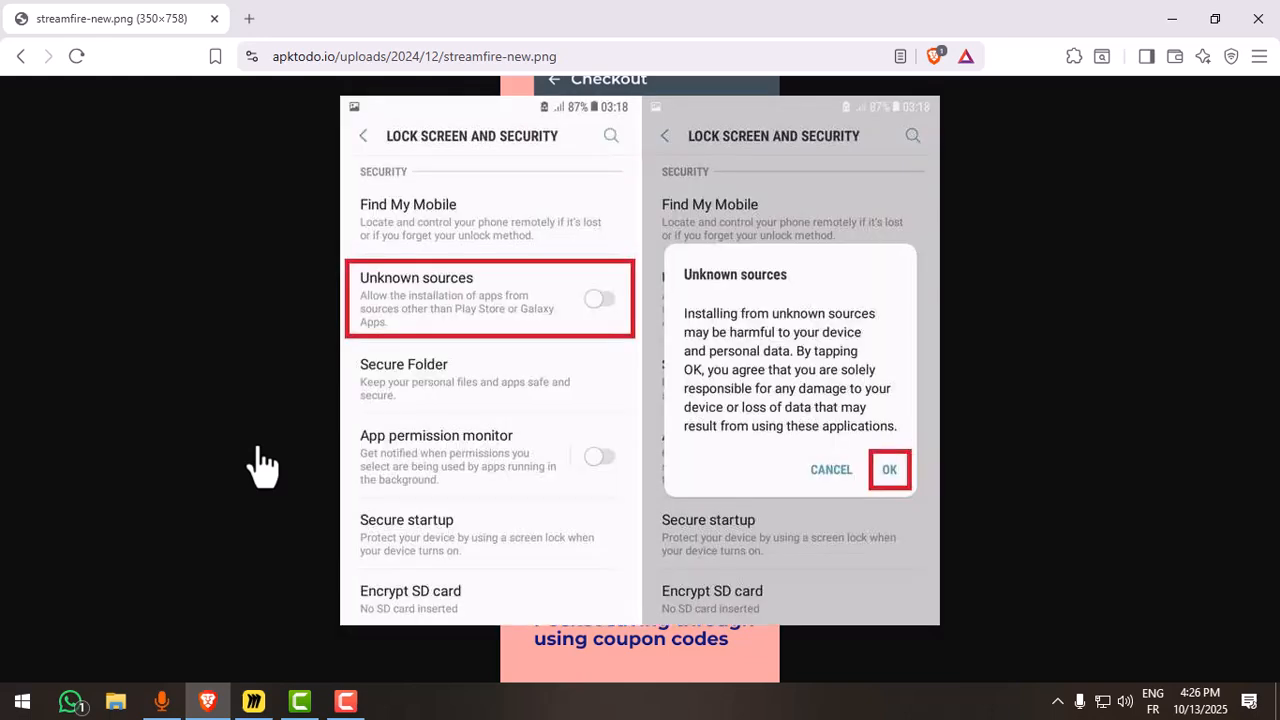
- Go to the StreamFire APK 0.0.2 Android app page on streamfire.apktodo.io
left_click(888, 468)
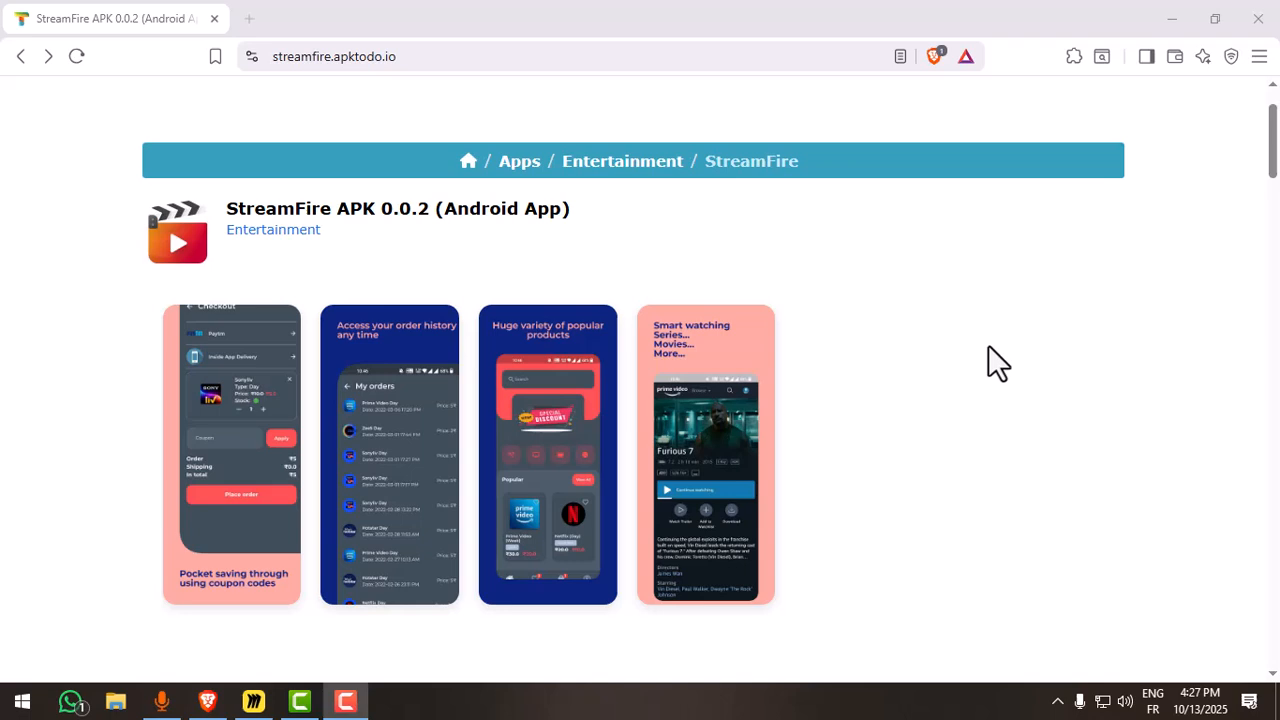
- Scroll to the details table: developer Planet Cloud - Ltd., version 0.0.2, Android 4.4+
scroll("down", 3)
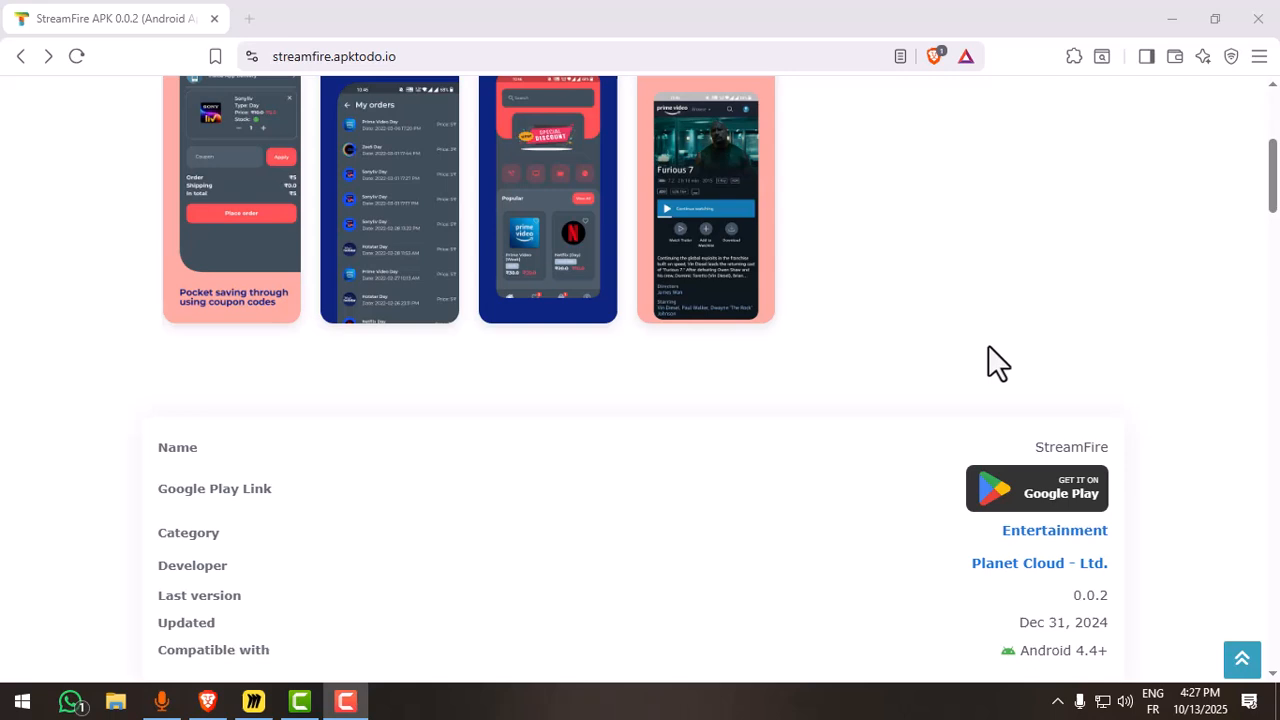
- Scroll down to the Download Now button and the Introduction to StreamFire APK section
scroll("down", 3)
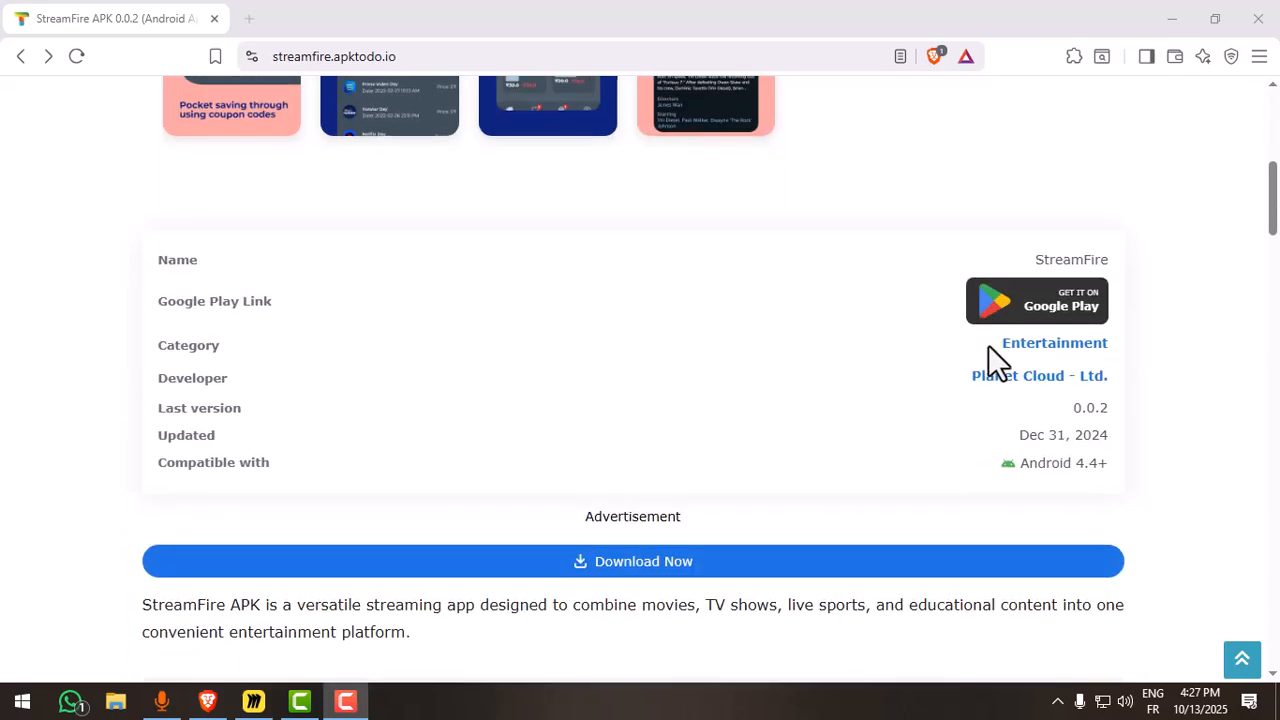
scroll("down", 3)
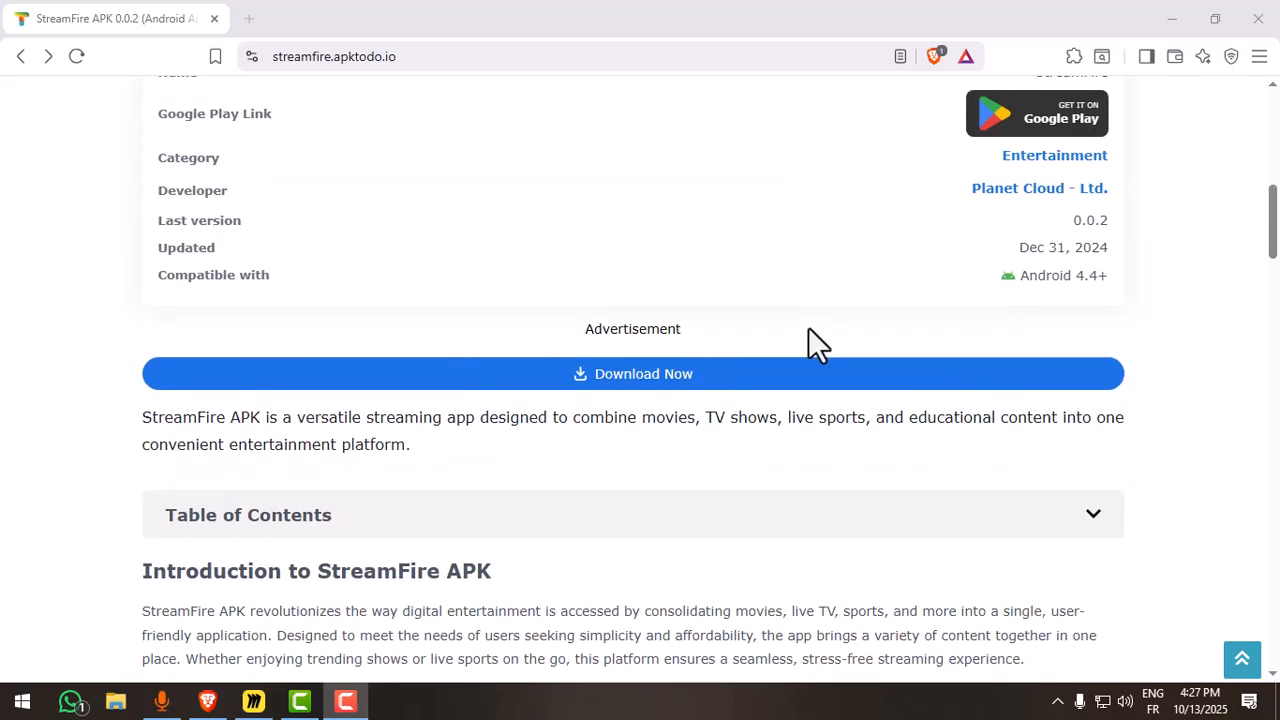
mouse_move(776, 360)
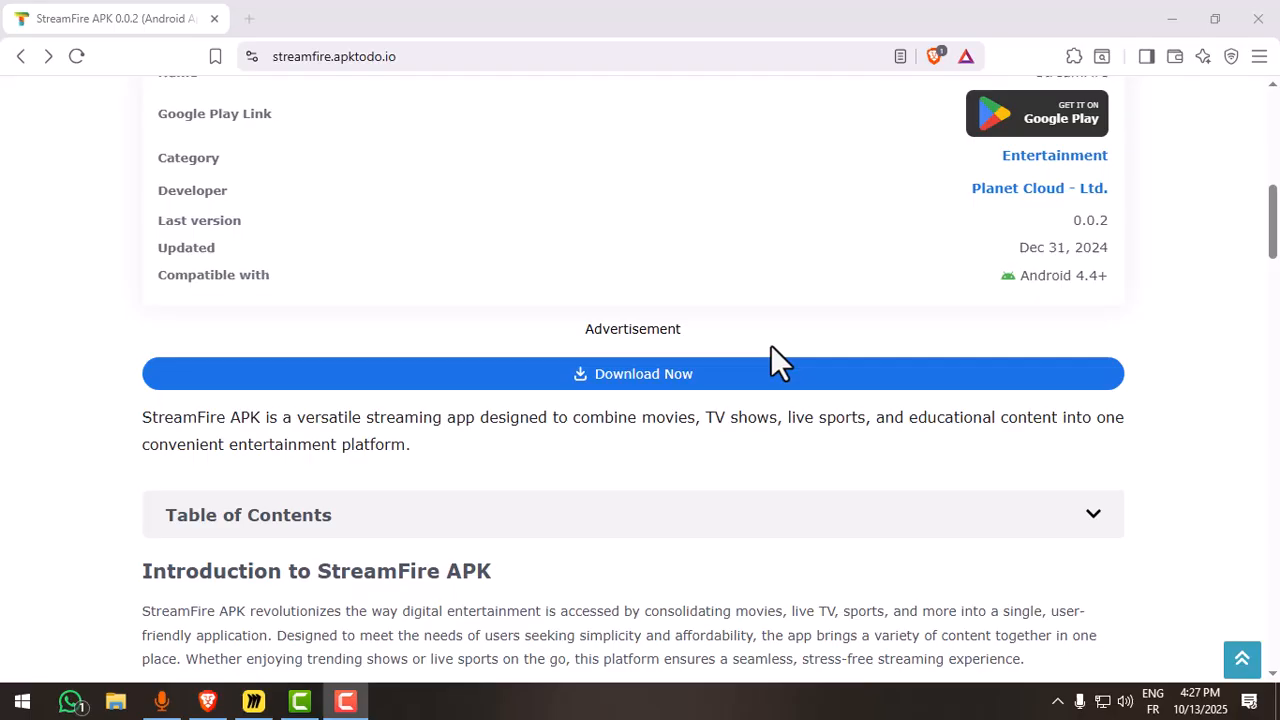